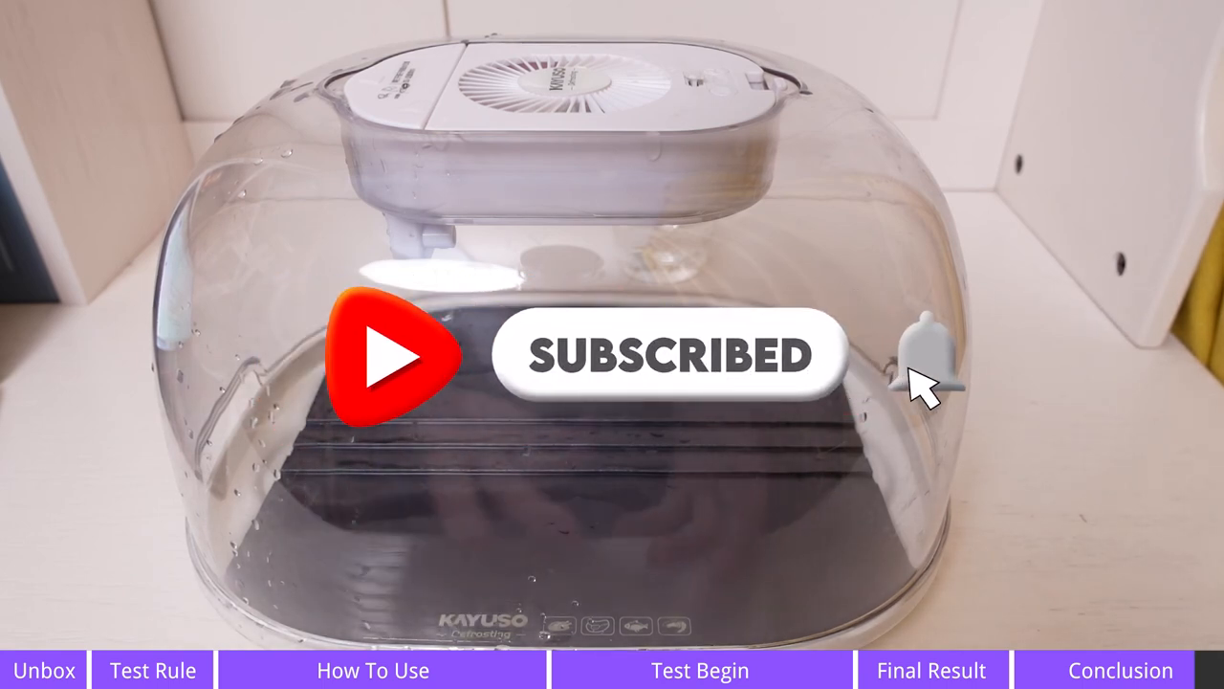
click(923, 359)
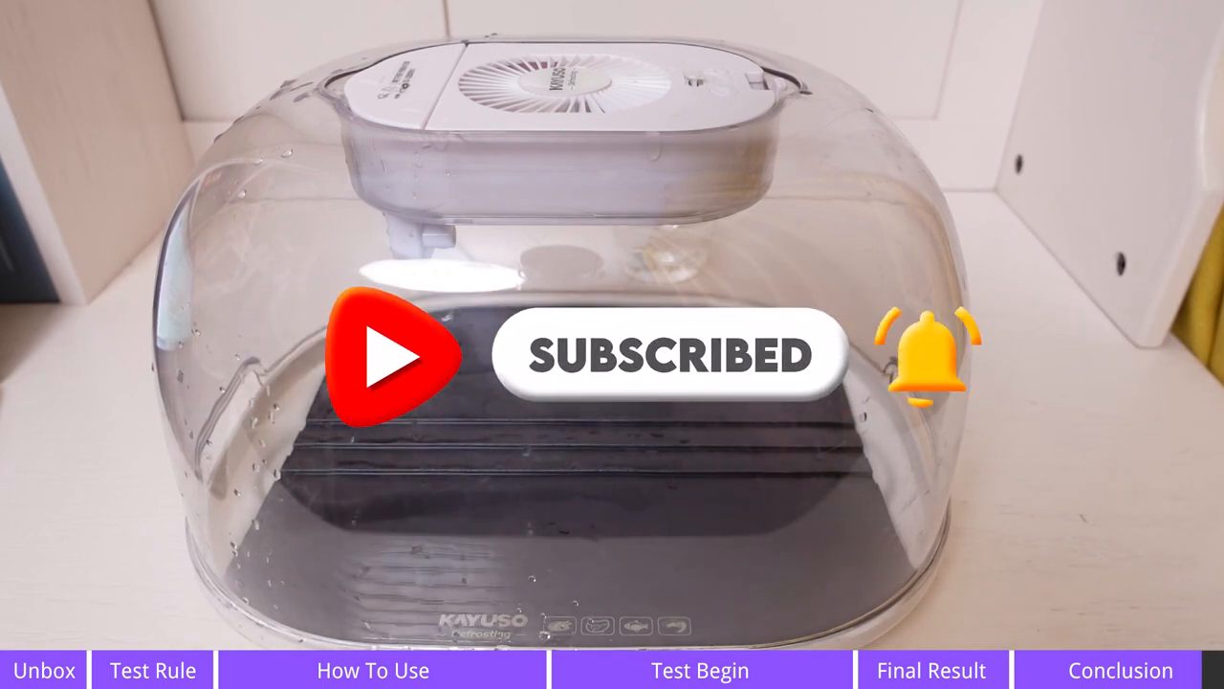